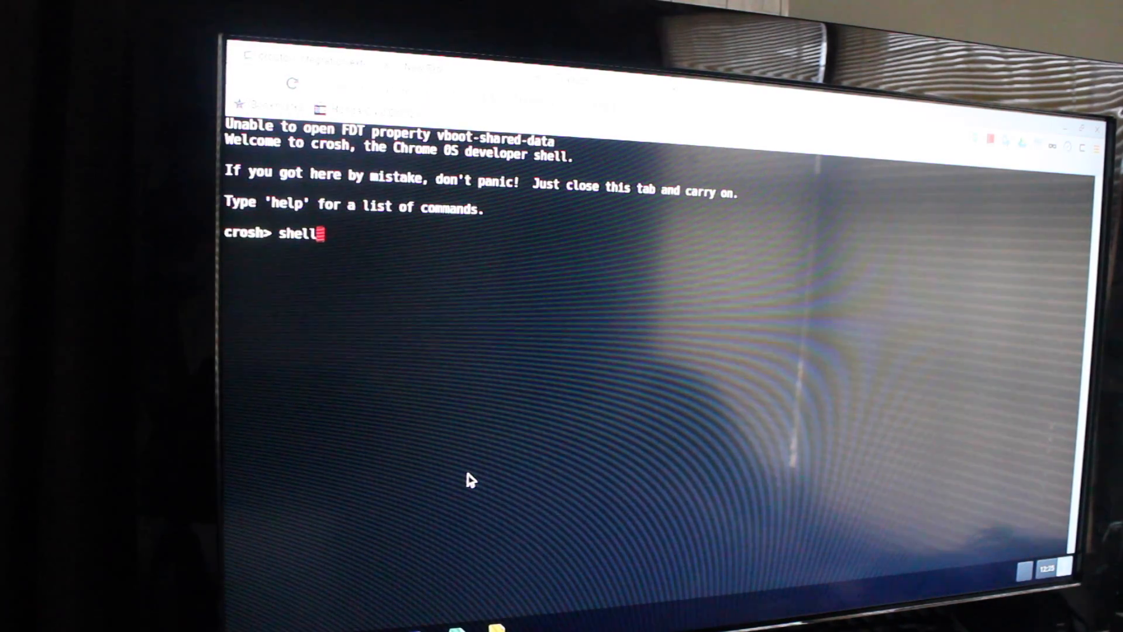
{"action": "mouse_move", "coordinate": [480, 476]}
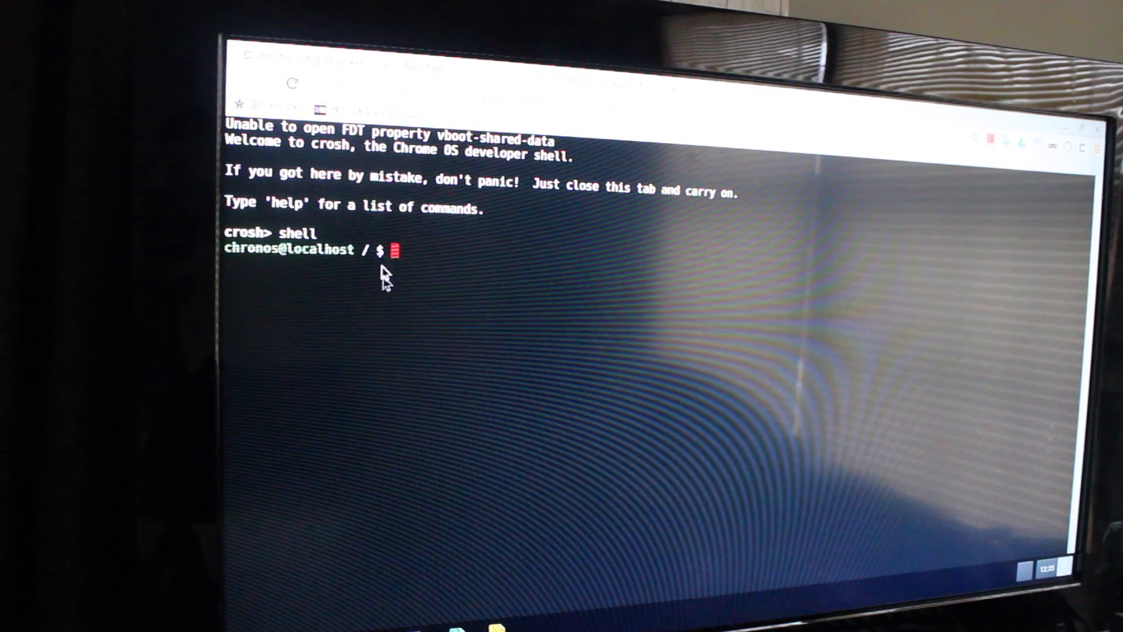
- Compose the command sudo sh ~/Downloads/crouton -t xfce at the chronos prompt
{"action": "type", "text": "sh ~/Downloads/crouton"}
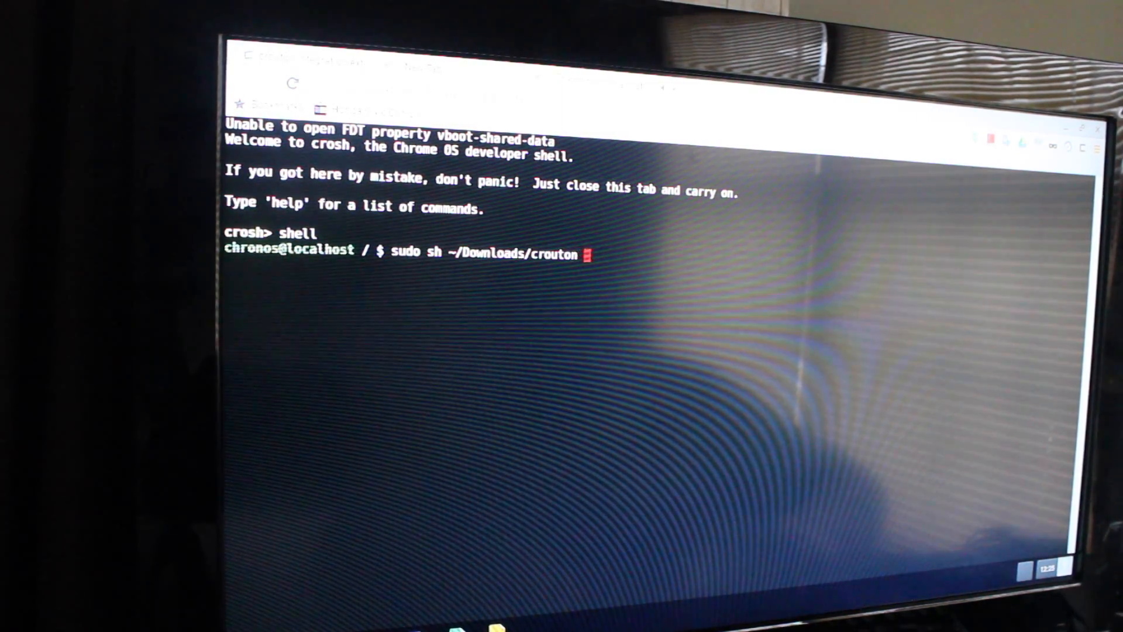
{"action": "type", "text": "-t"}
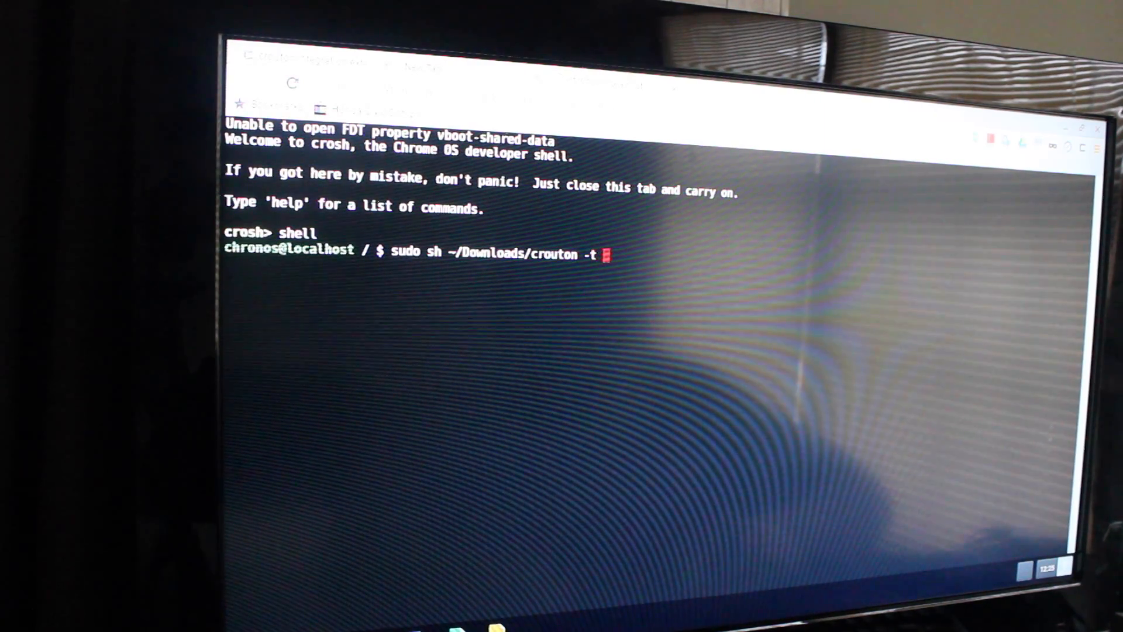
{"action": "type", "text": "xfce"}
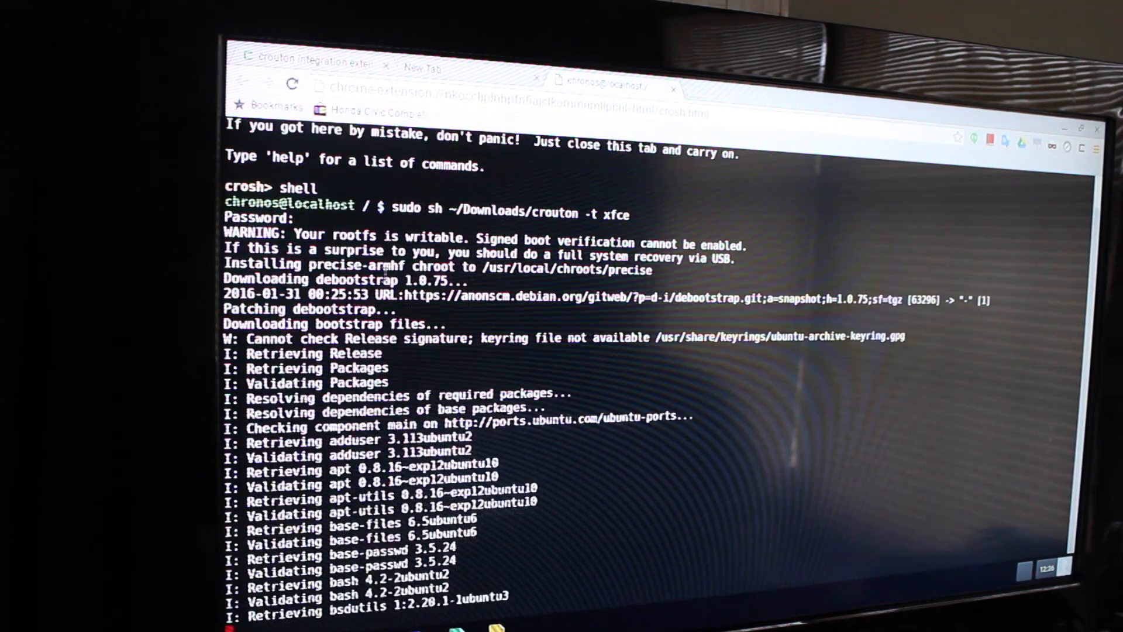
- Let crouton download and install the precise chroot with Xfce until it asks for a username
{"action": "scroll", "scroll_direction": "down", "scroll_amount": 3}
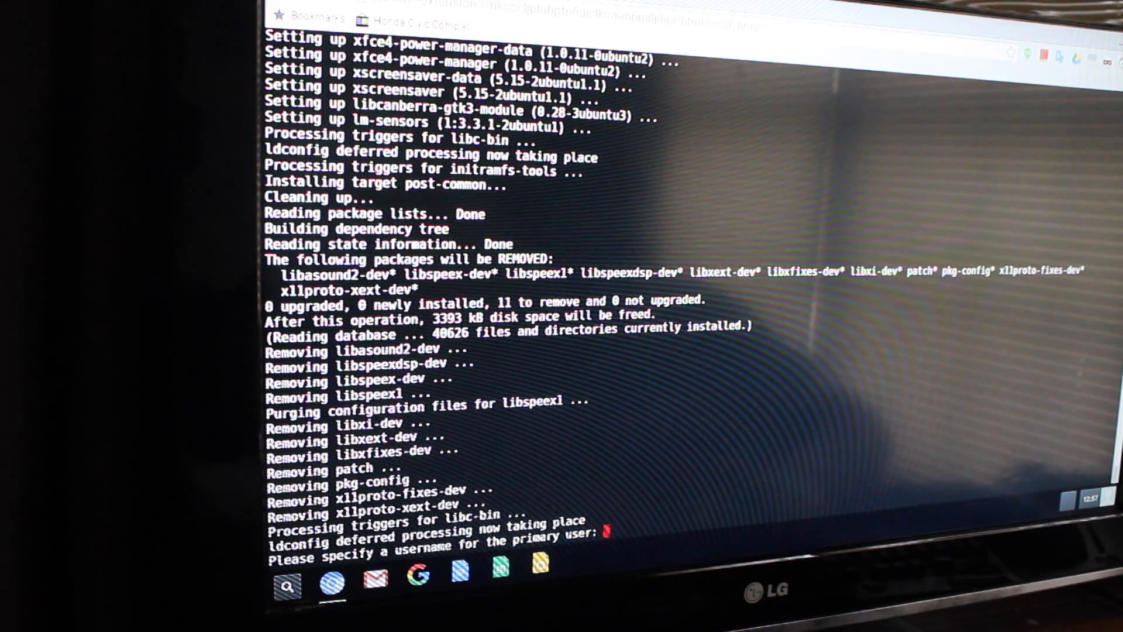
- Create primary user 'tohipfort' with a UNIX password and let crouton unmount the chroot
{"action": "type", "text": "tohipfortheroom"}
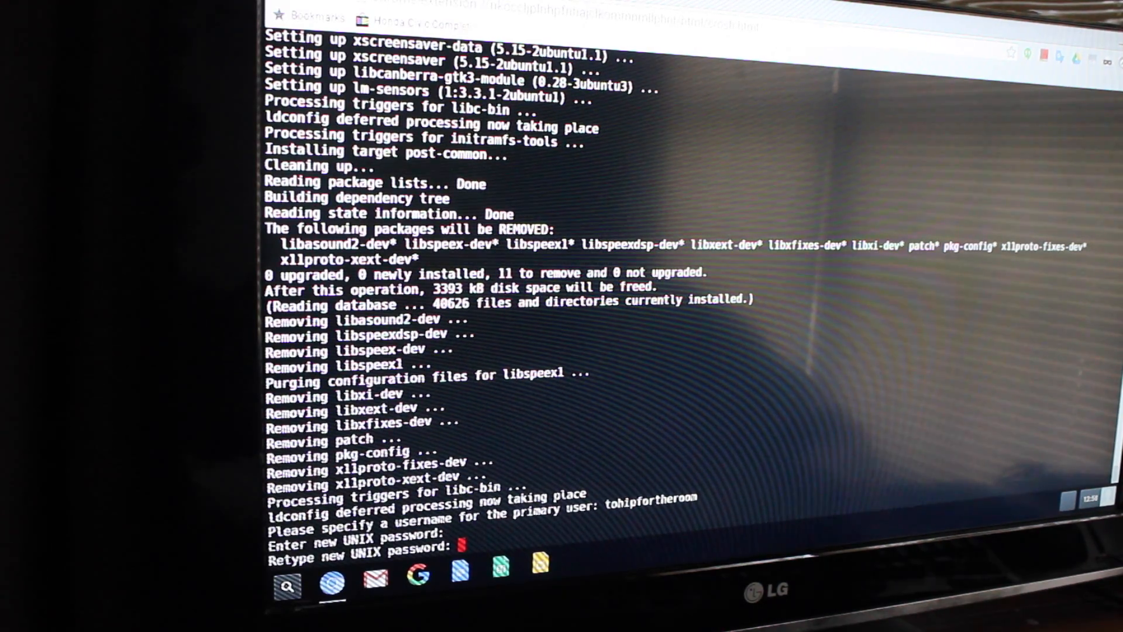
{"action": "key", "text": "Return"}
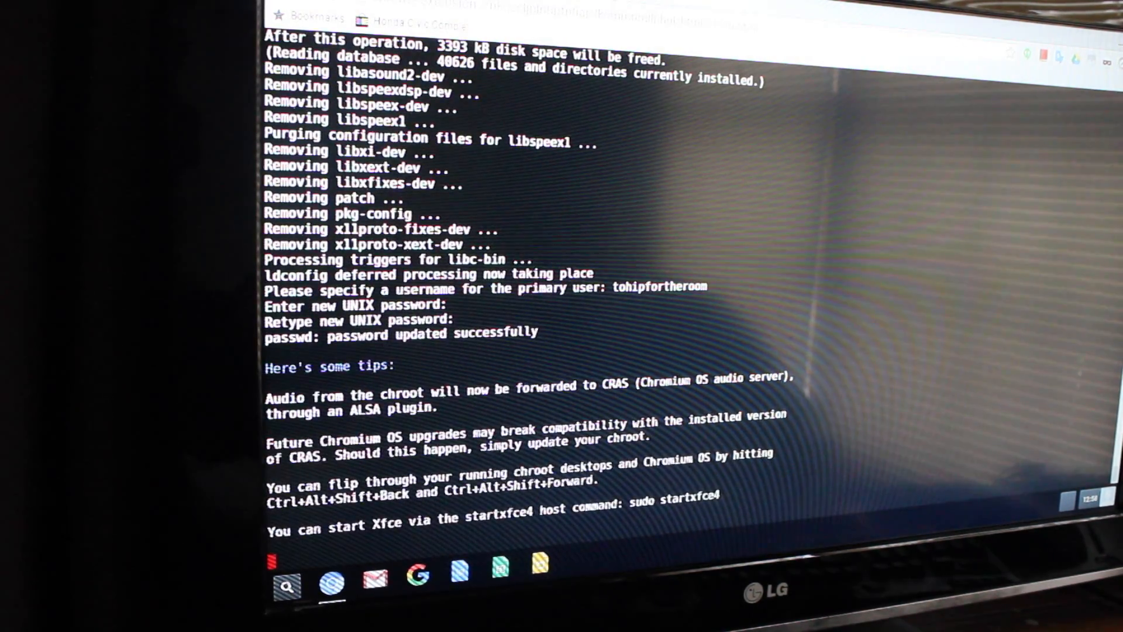
{"action": "scroll", "scroll_direction": "down", "scroll_amount": 3}
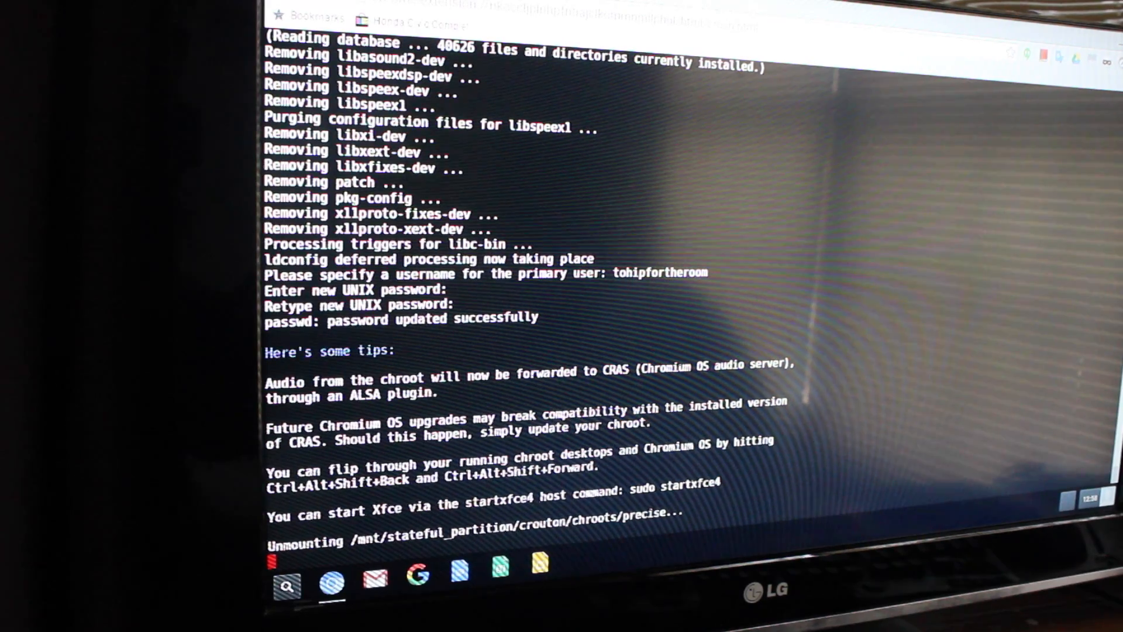